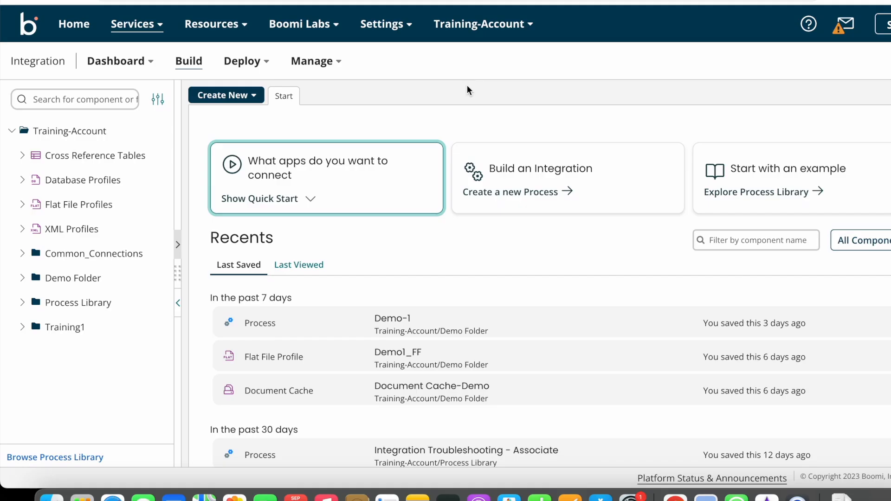
pyautogui.moveTo(361, 98)
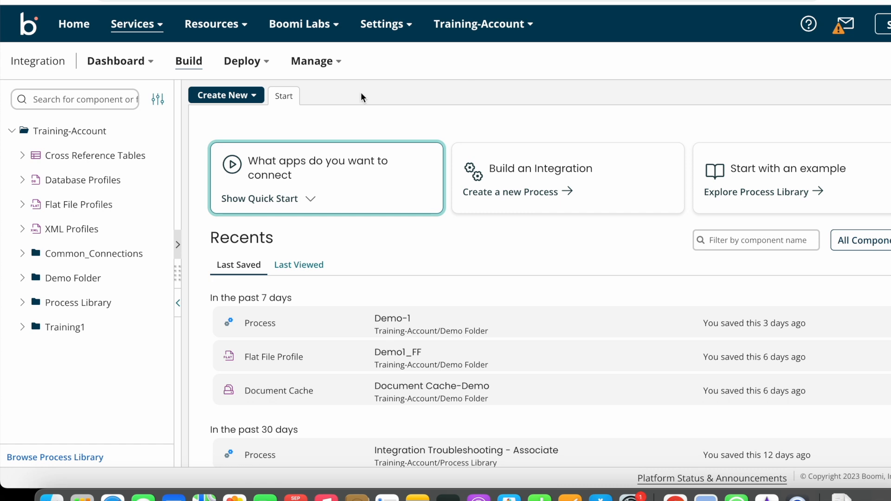
# Open the Manage menu from the Integration navigation bar.
pyautogui.click(311, 61)
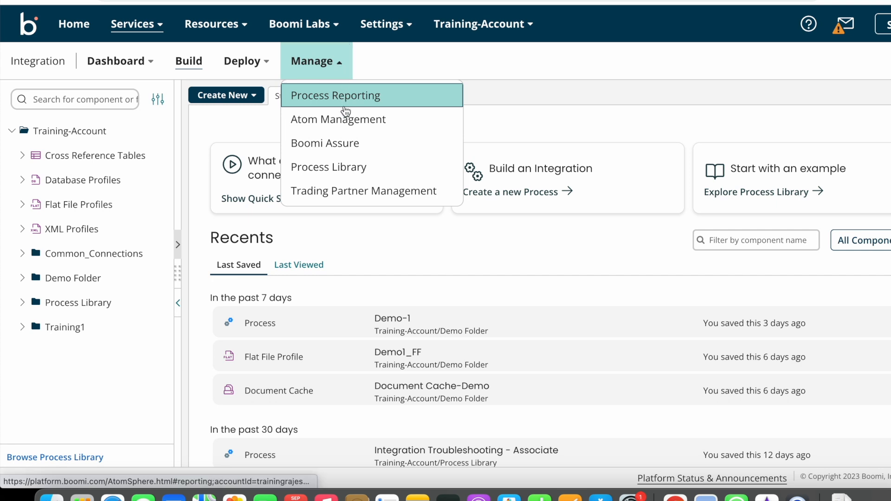
# Go to Atom Management to view the Prod and Test environments.
pyautogui.click(339, 119)
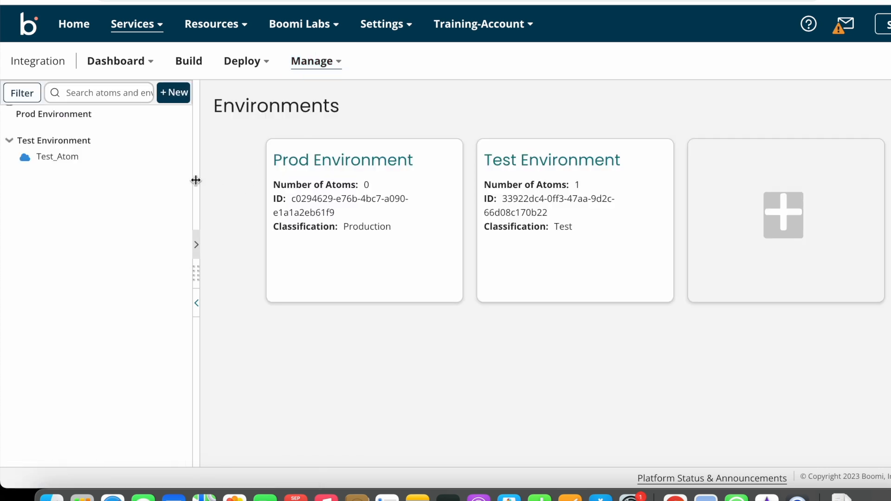
pyautogui.moveTo(51, 130)
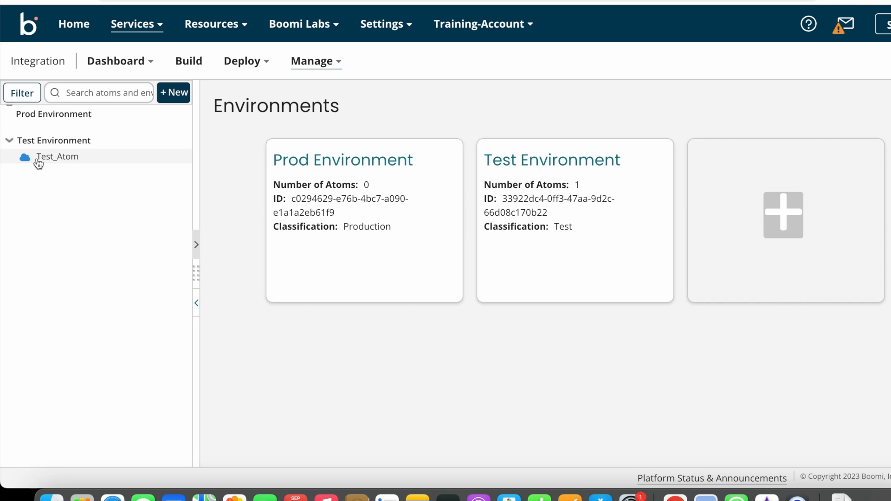
pyautogui.moveTo(59, 162)
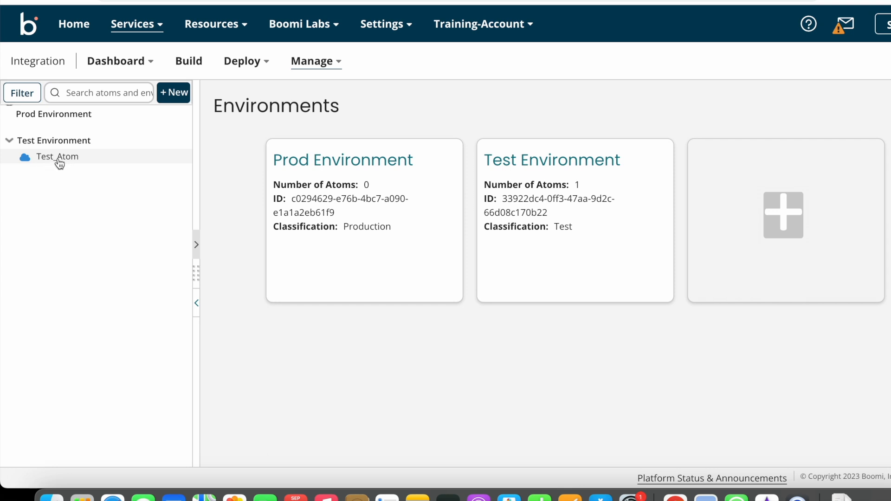
pyautogui.moveTo(77, 162)
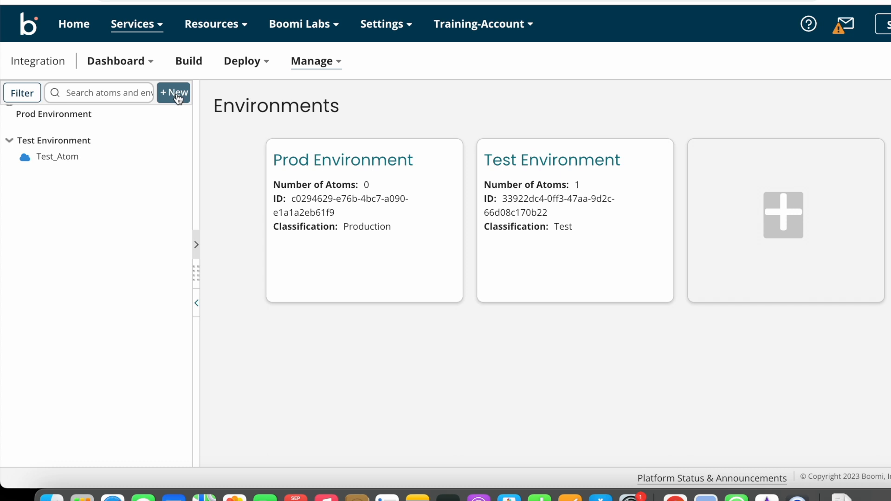
pyautogui.moveTo(179, 99)
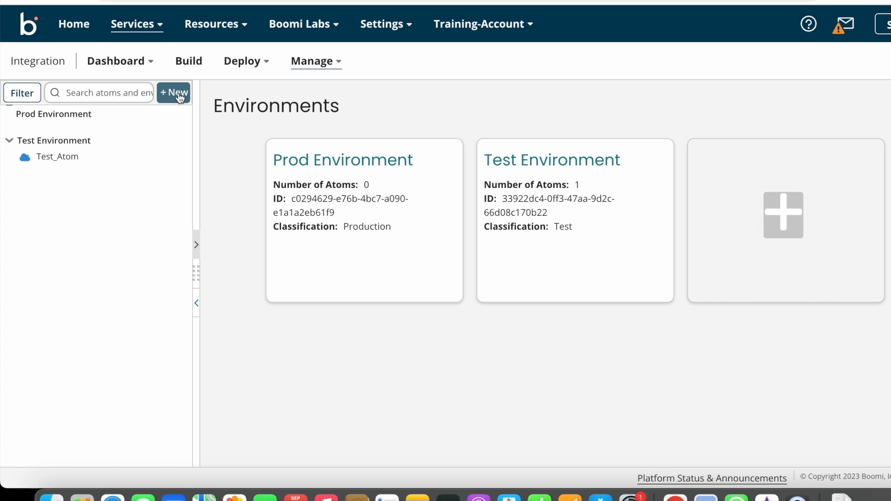
# Bring up the + New options for a new Atom or Environment.
pyautogui.click(173, 93)
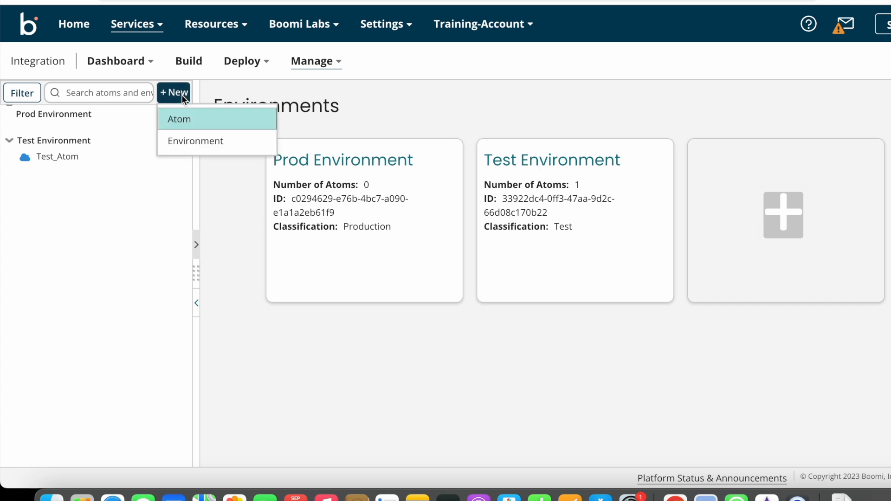
pyautogui.moveTo(182, 125)
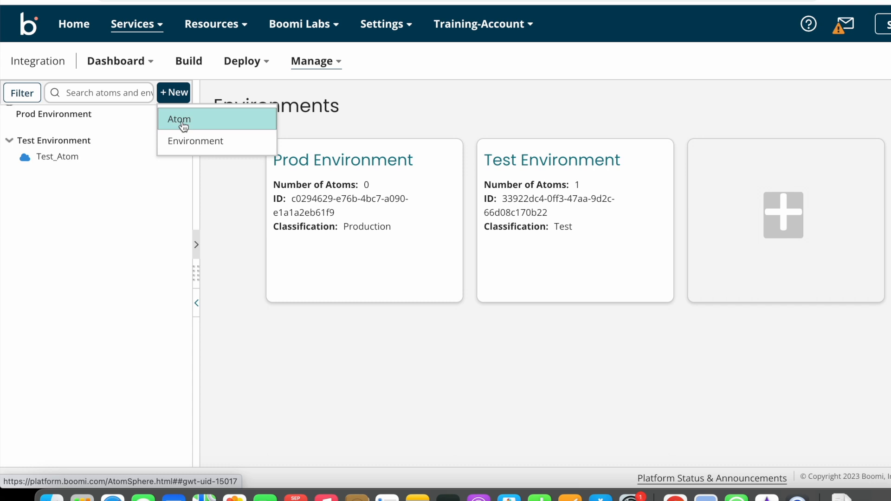
# Start a new atom set to run In the Cloud on GBR Integration Cloud.
pyautogui.click(179, 119)
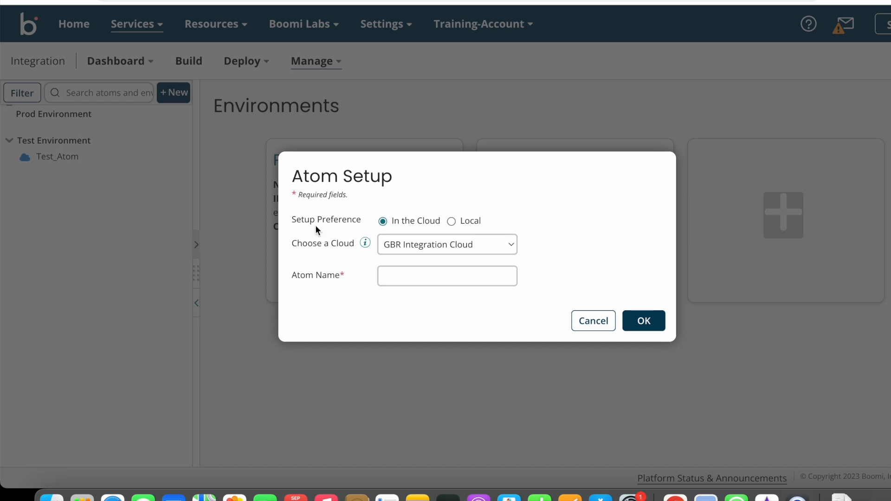
pyautogui.moveTo(317, 226)
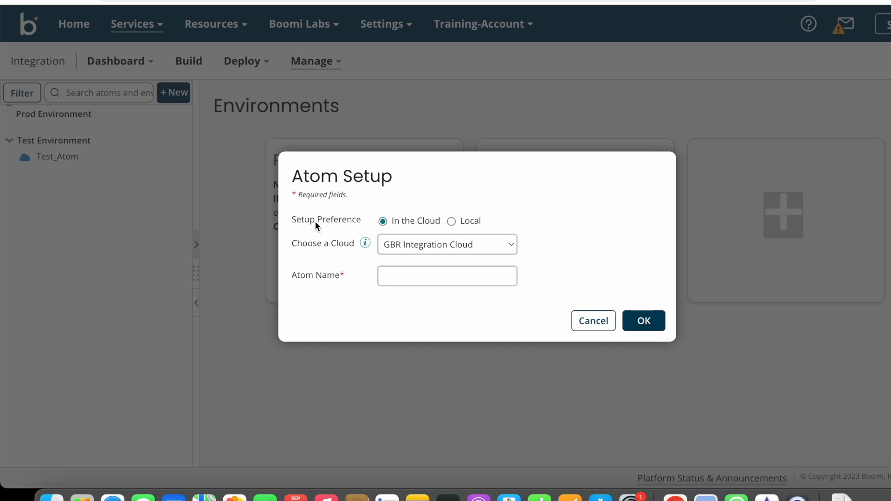
pyautogui.moveTo(434, 232)
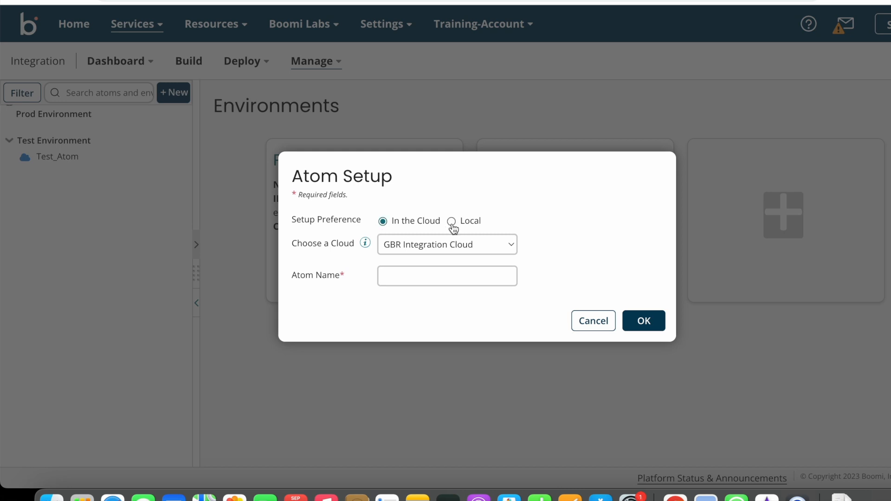
pyautogui.click(452, 221)
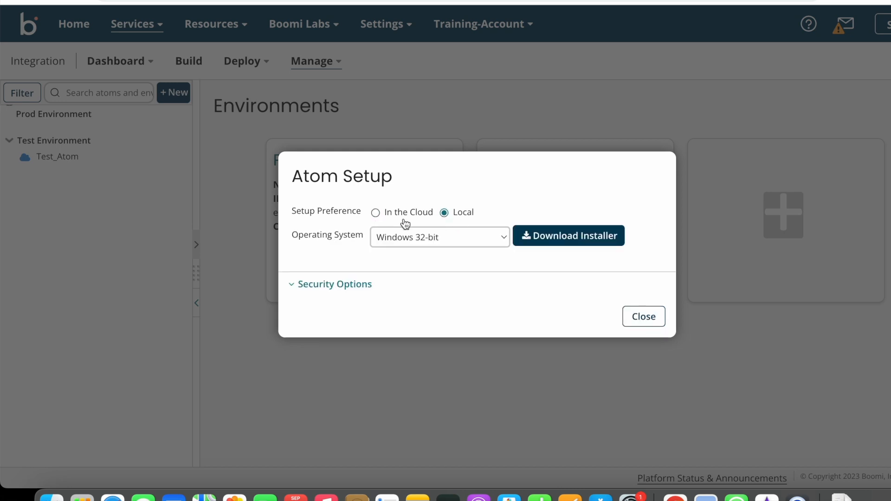
pyautogui.click(376, 212)
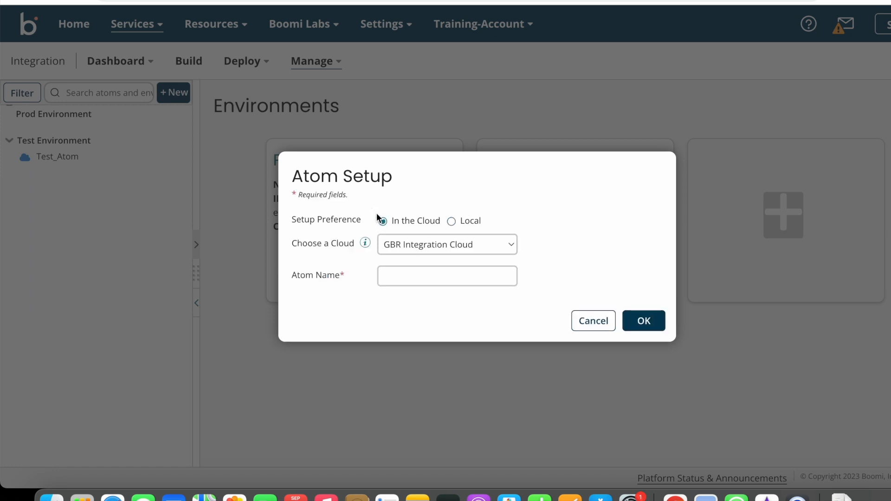
pyautogui.click(382, 221)
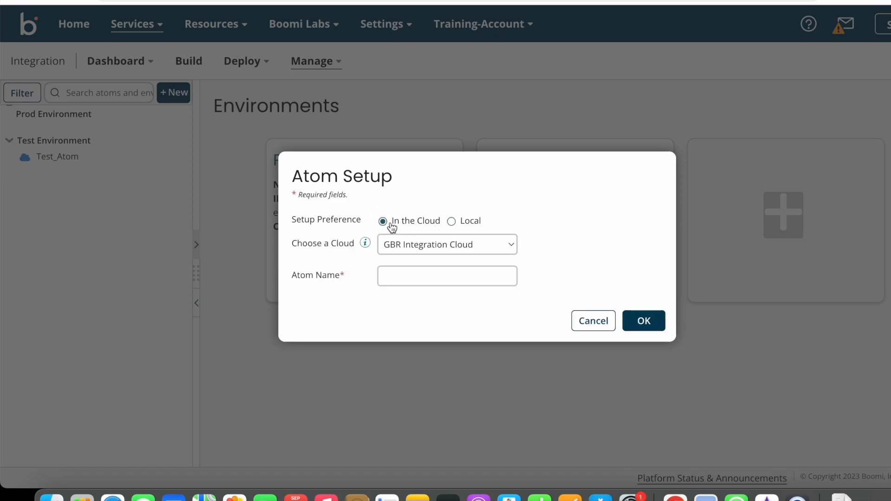
pyautogui.moveTo(400, 226)
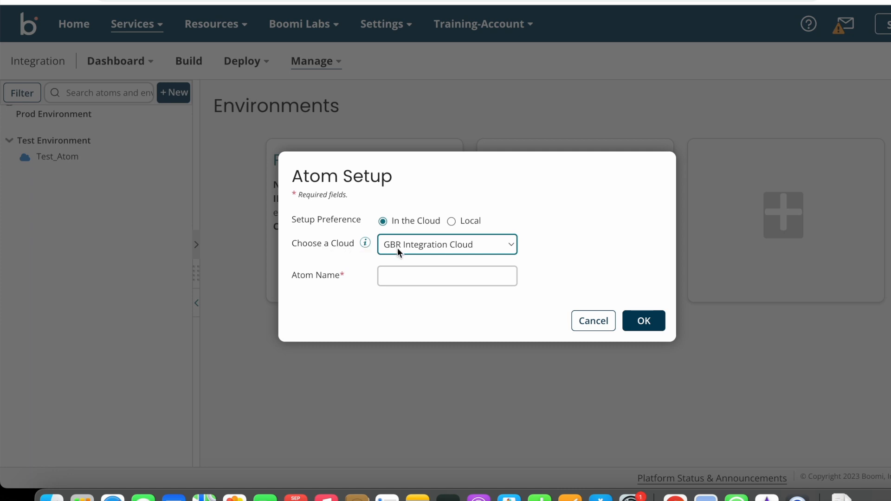
pyautogui.click(446, 245)
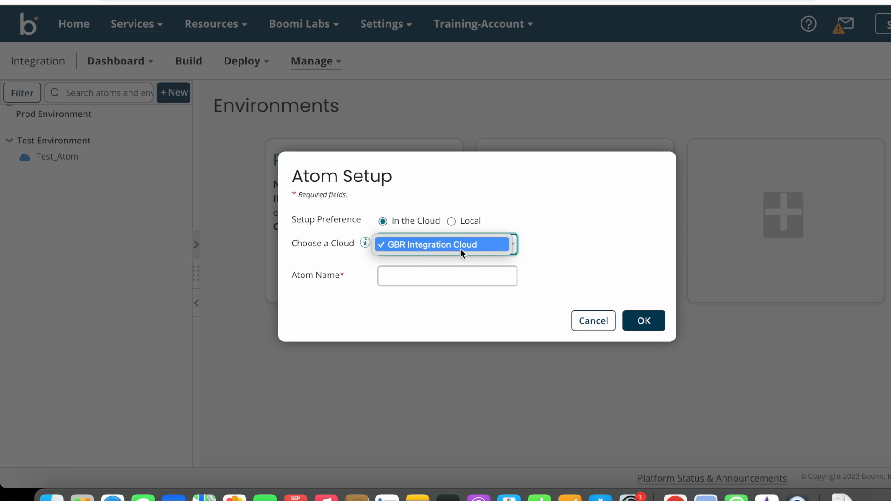
pyautogui.click(443, 245)
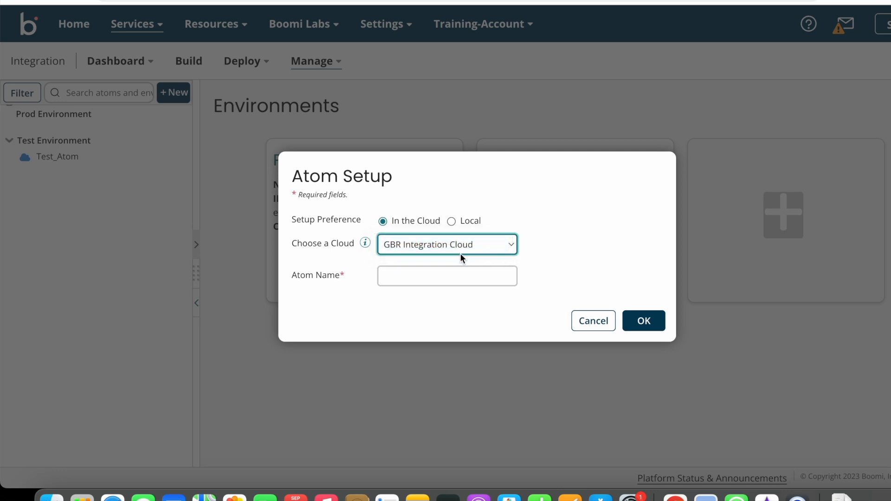
# Name the new atom 'Prod_Atom' and confirm its creation.
pyautogui.click(448, 276)
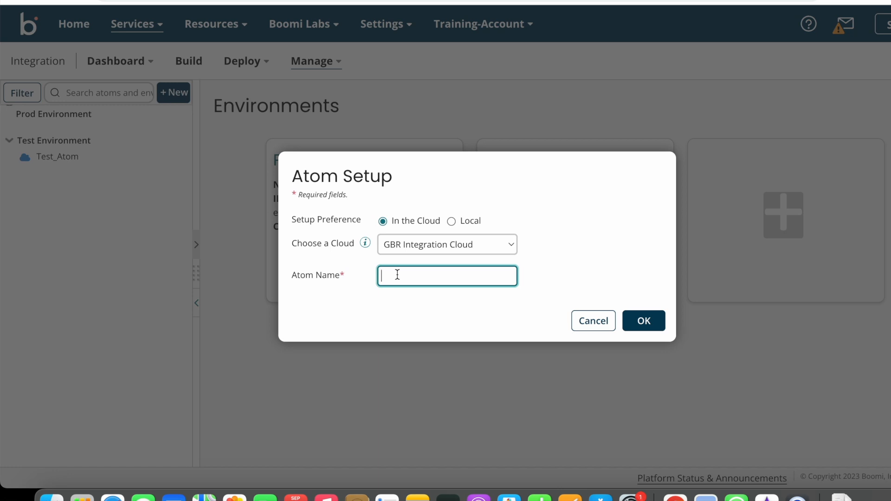
pyautogui.write('P')
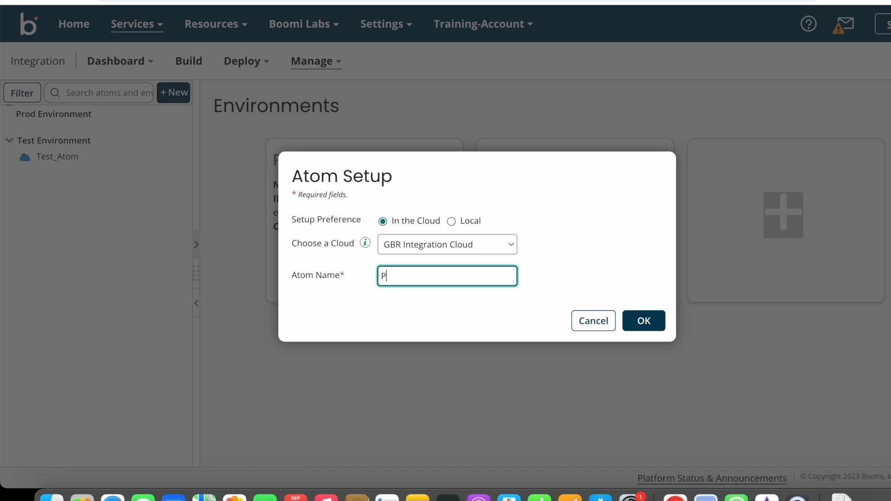
pyautogui.write('rod_Atom')
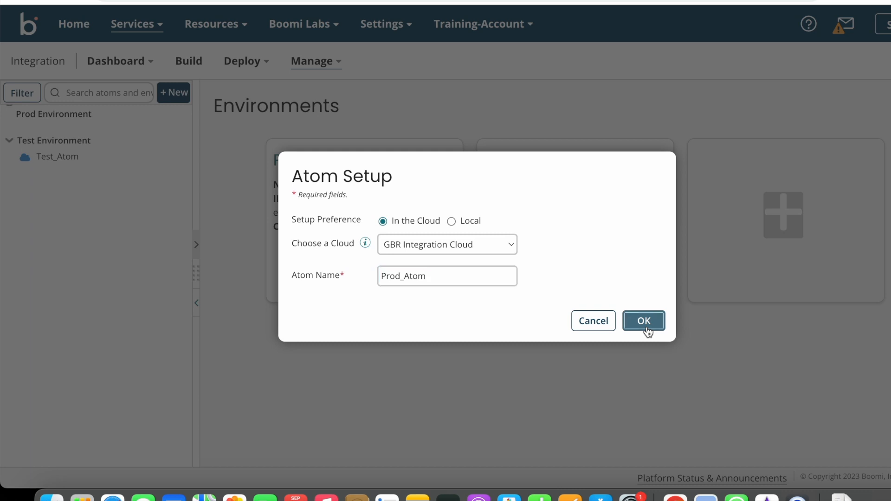
pyautogui.click(643, 321)
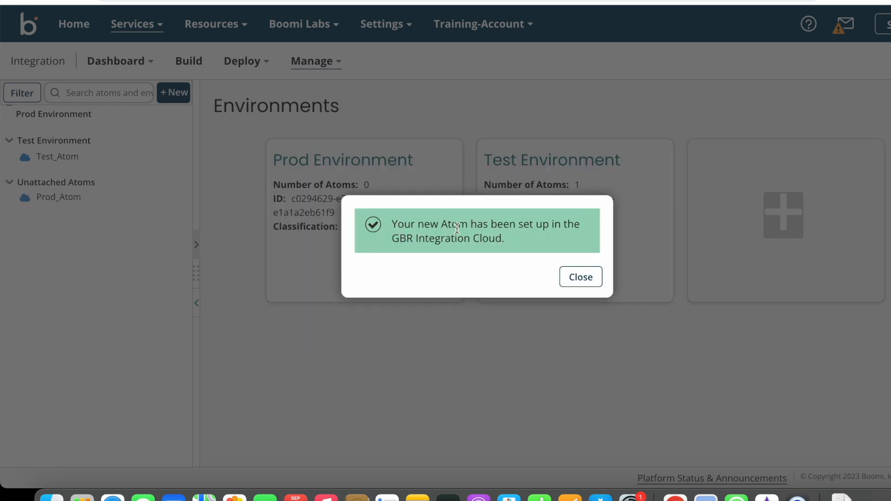
pyautogui.moveTo(539, 264)
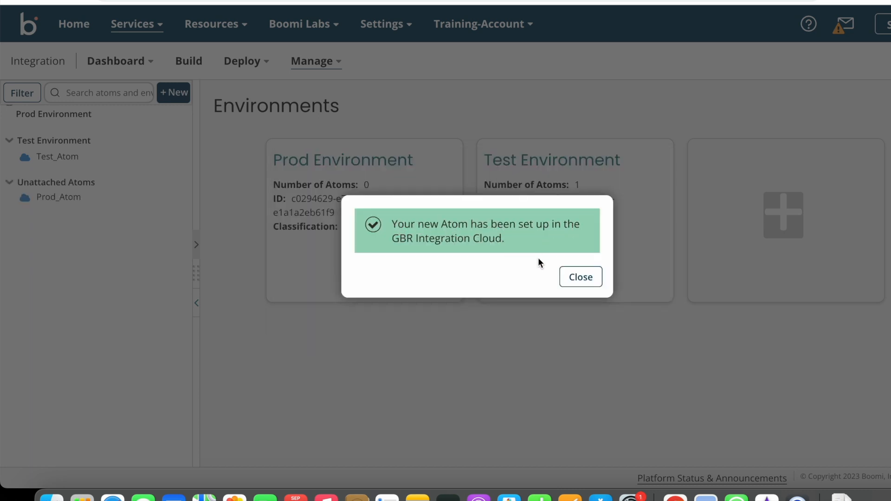
# Dismiss the atom setup success message.
pyautogui.click(580, 277)
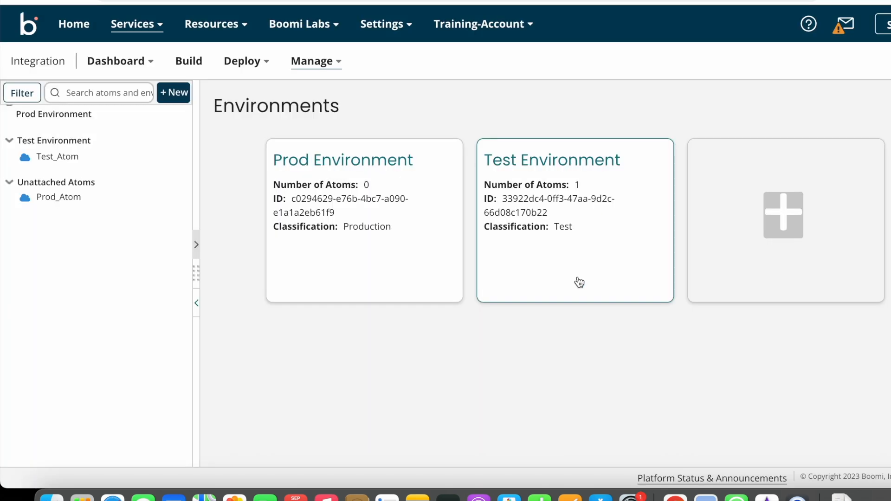
pyautogui.moveTo(84, 254)
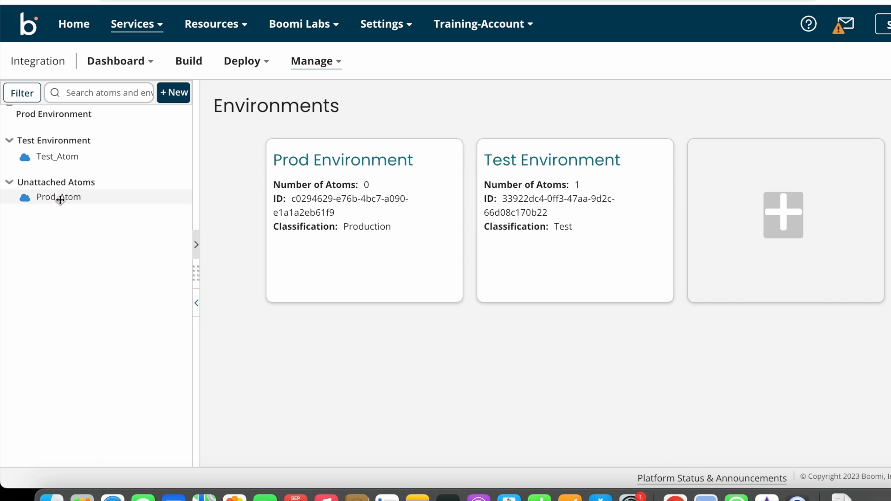
pyautogui.moveTo(77, 193)
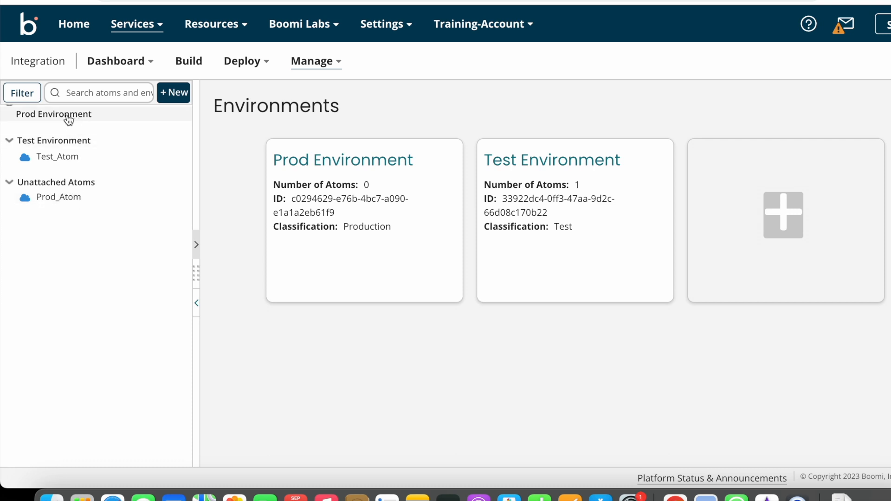
pyautogui.moveTo(53, 114)
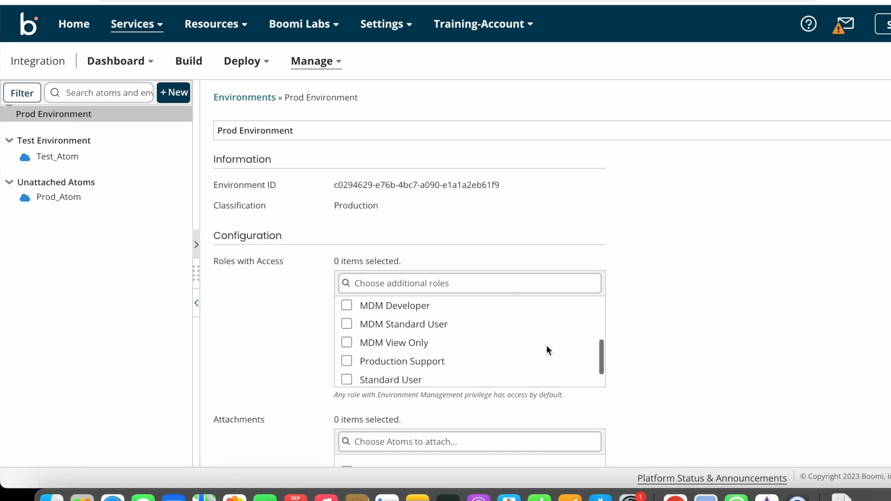
# Tick Prod_Atom under Prod Environment attachments and expand the environment to show it.
pyautogui.scroll(-3)
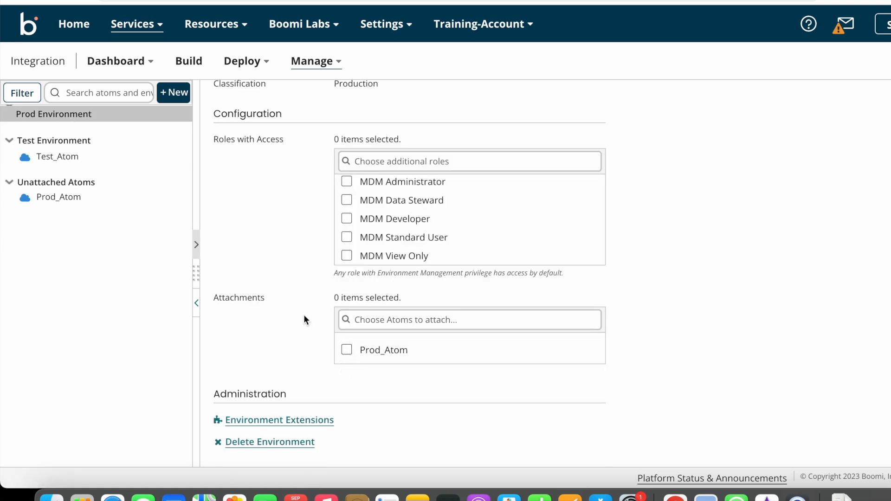
pyautogui.click(347, 349)
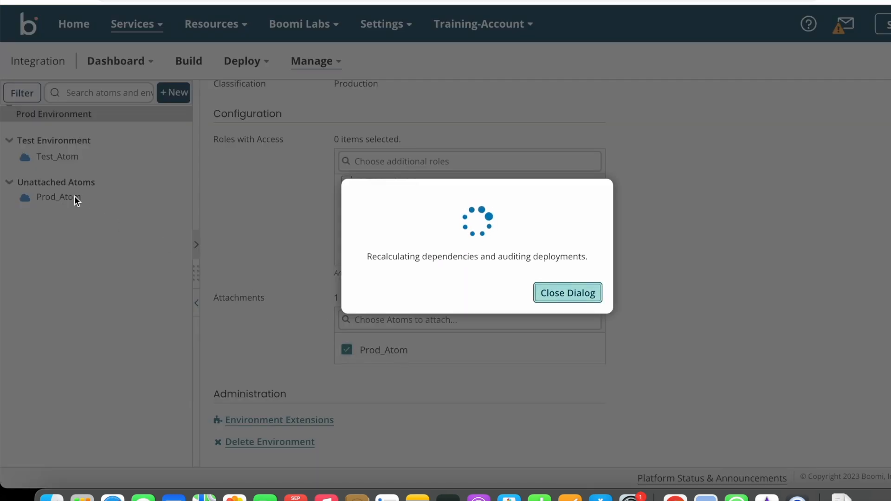
pyautogui.click(567, 293)
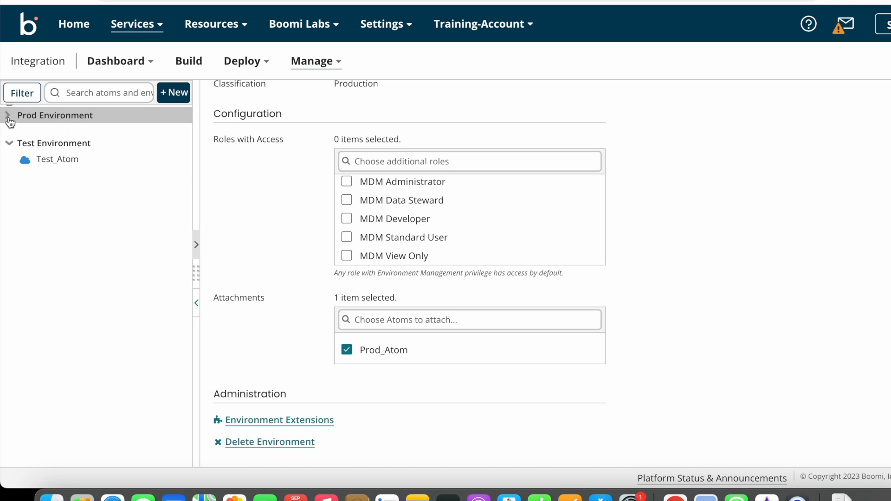
pyautogui.click(5, 116)
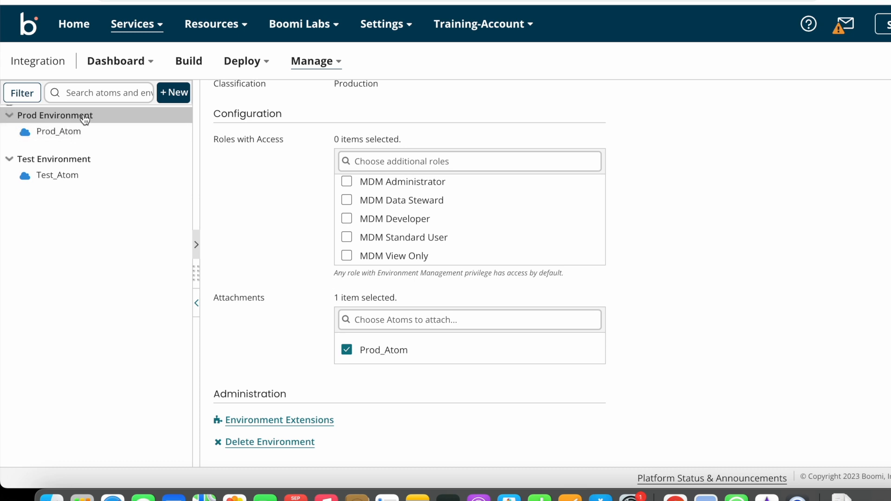
pyautogui.moveTo(36, 127)
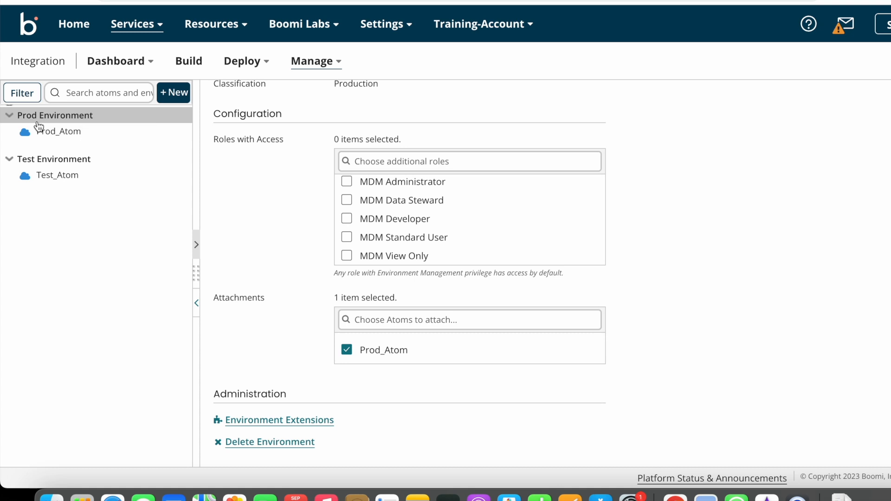